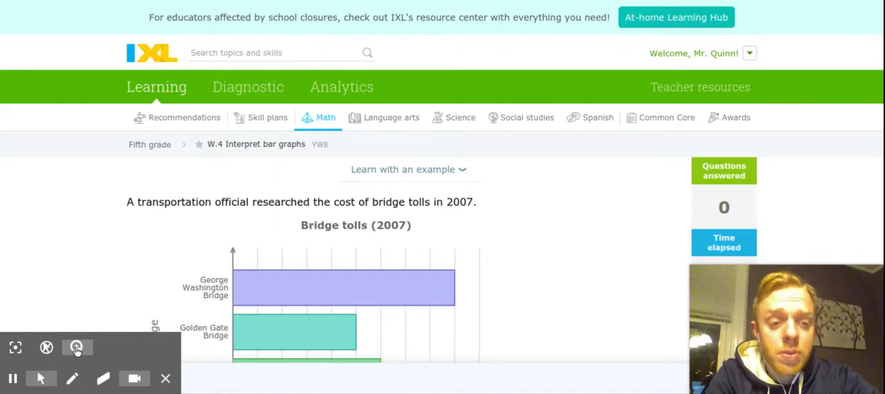
mouse_move(390, 166)
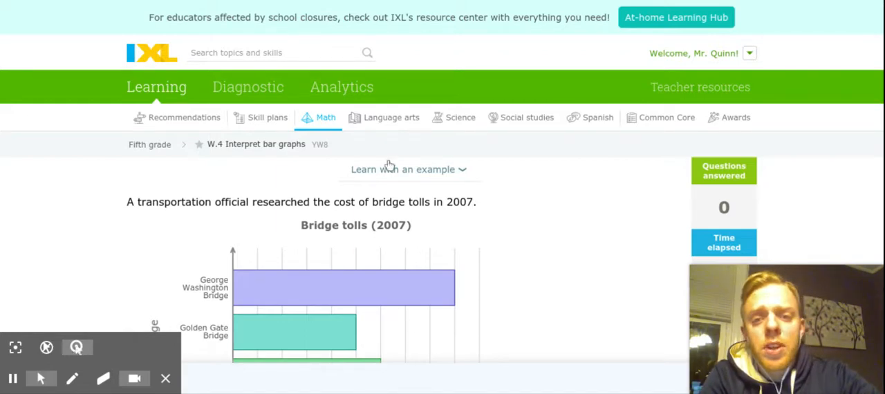
Expand 'Learn with an example' to show the favorite sandwiches worked example.
click(408, 169)
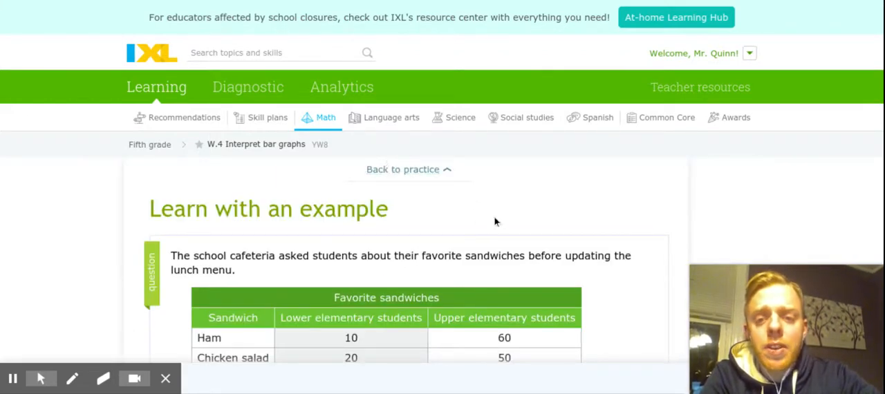
scroll(down, 3)
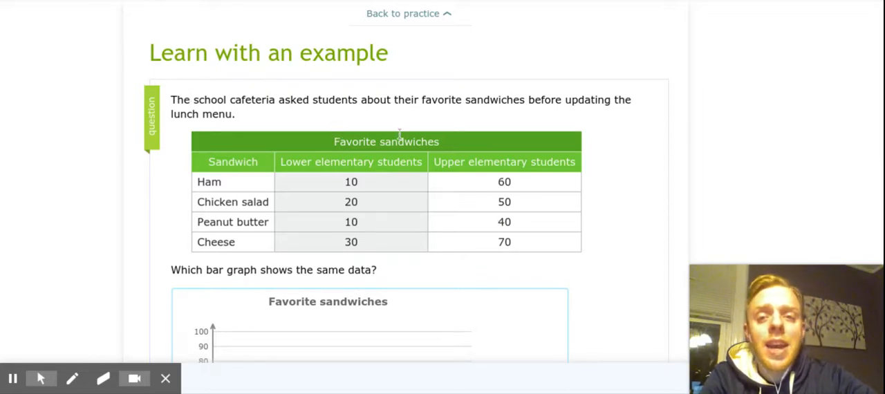
mouse_move(399, 136)
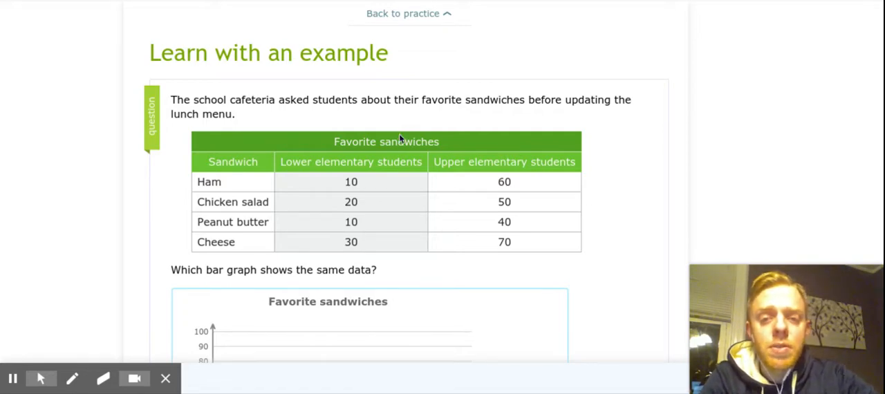
mouse_move(242, 192)
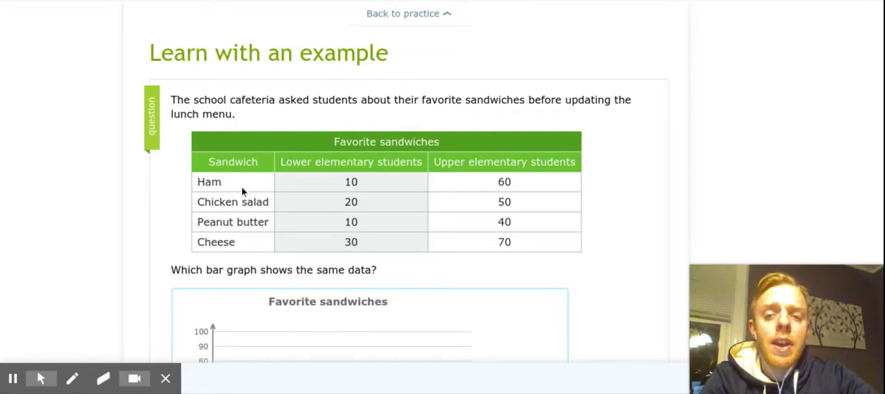
mouse_move(299, 215)
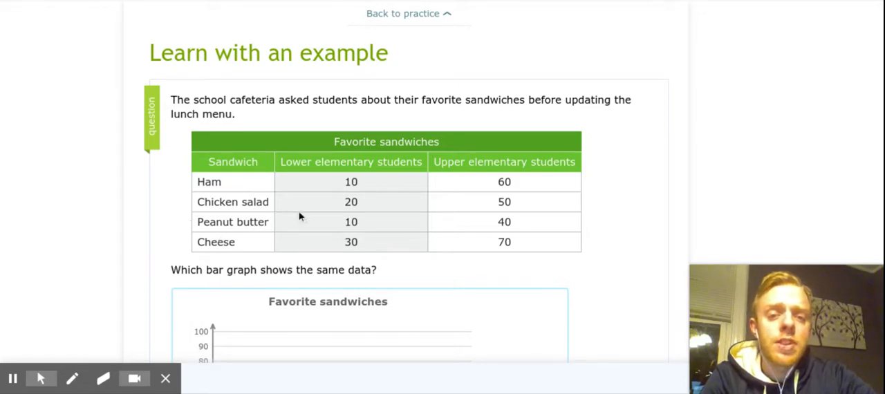
mouse_move(293, 162)
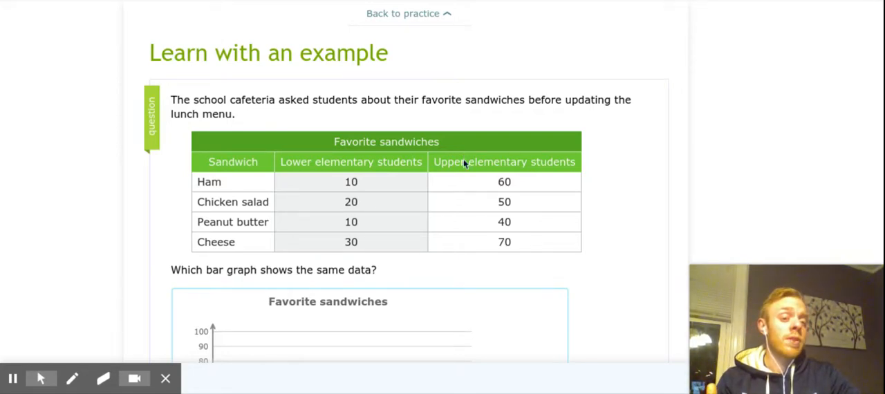
scroll(down, 3)
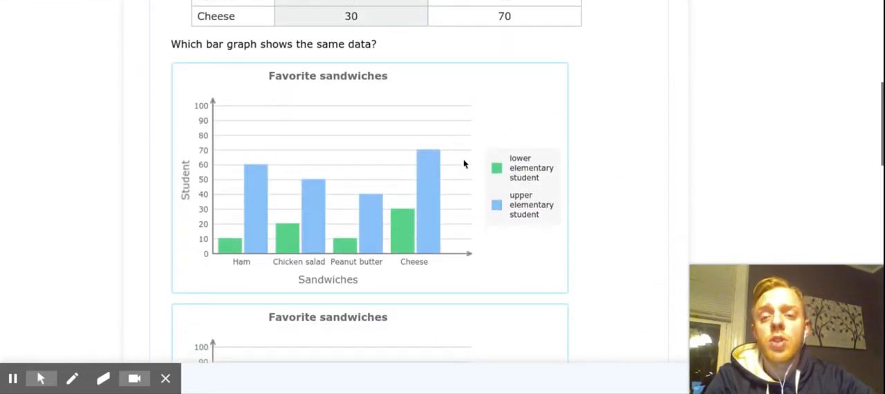
scroll(up, 3)
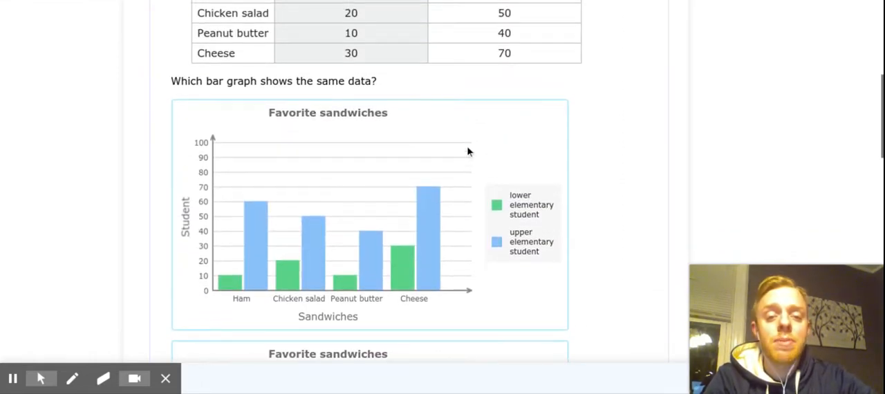
mouse_move(665, 171)
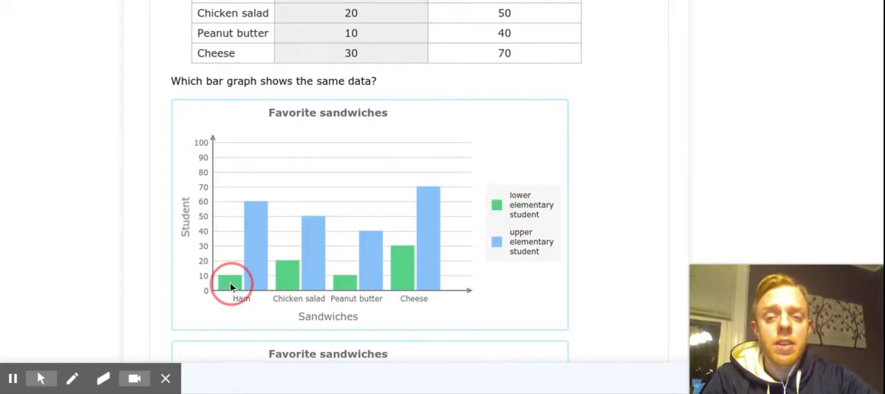
mouse_move(252, 271)
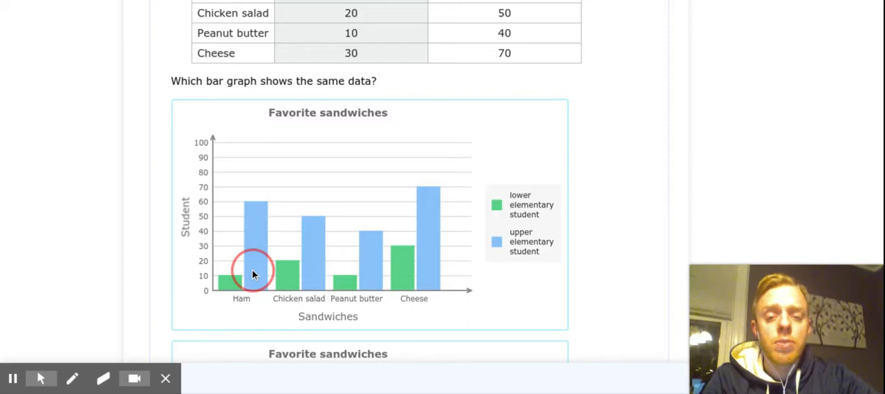
mouse_move(498, 241)
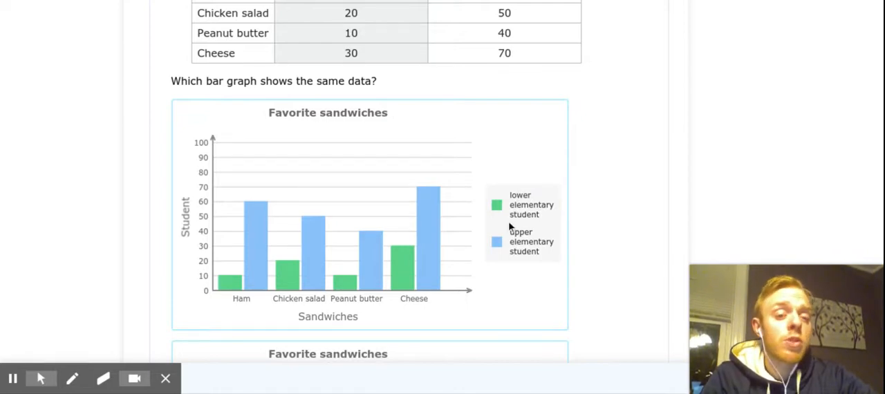
mouse_move(600, 226)
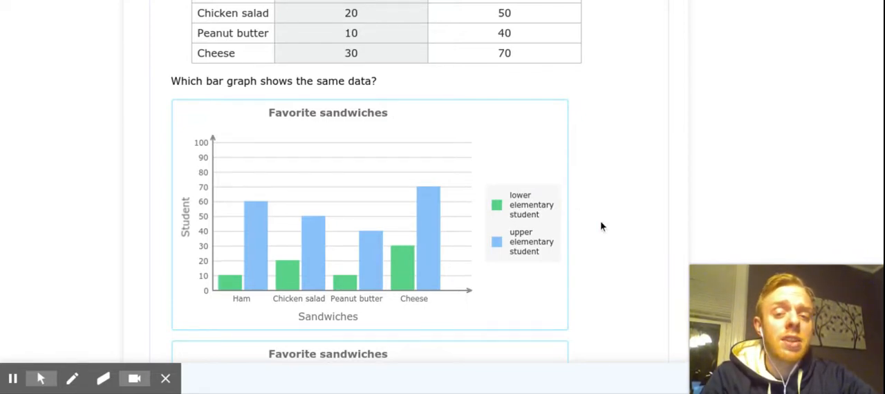
mouse_move(500, 235)
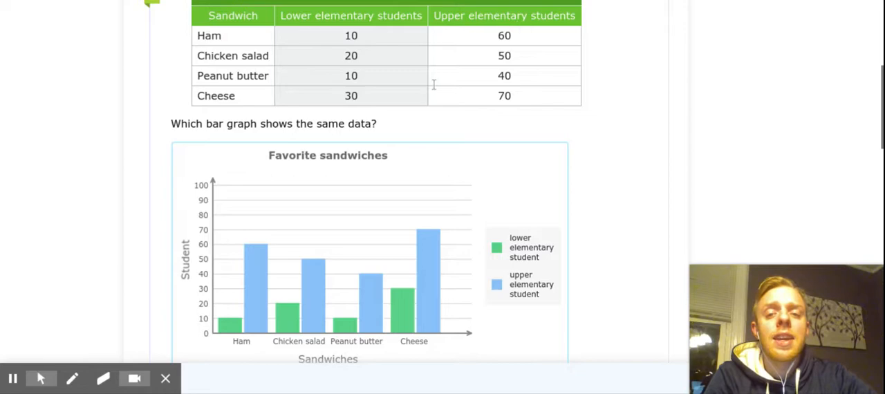
mouse_move(231, 329)
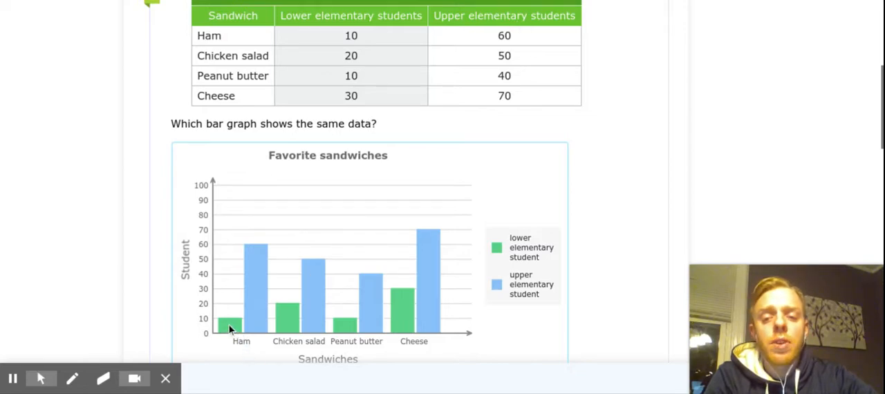
scroll(down, 3)
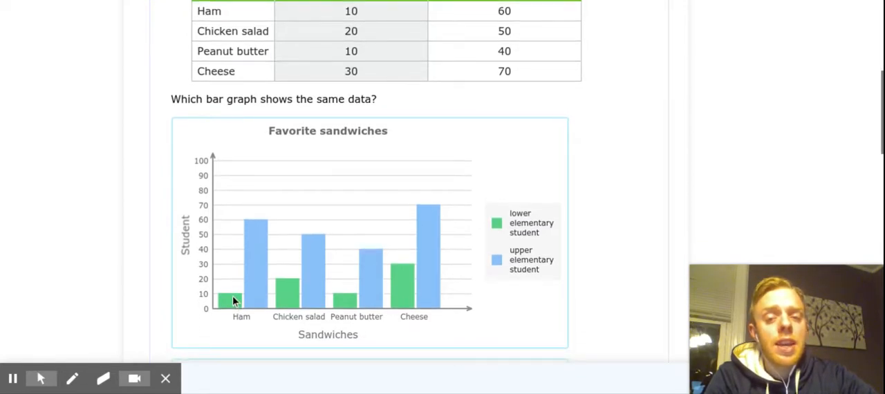
mouse_move(250, 306)
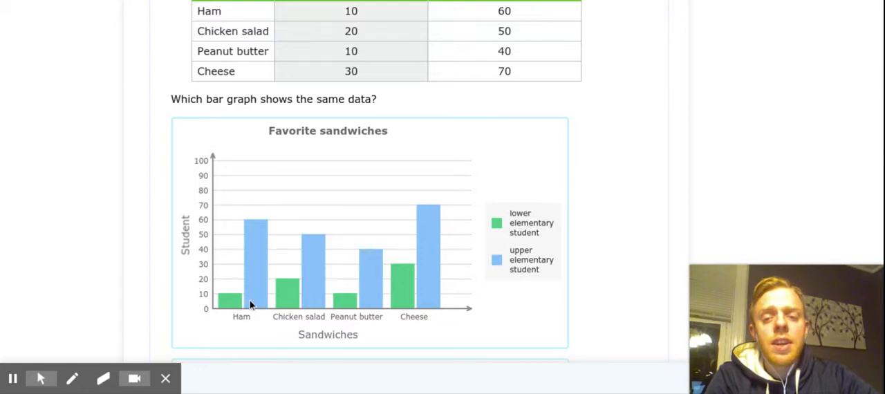
scroll(up, 3)
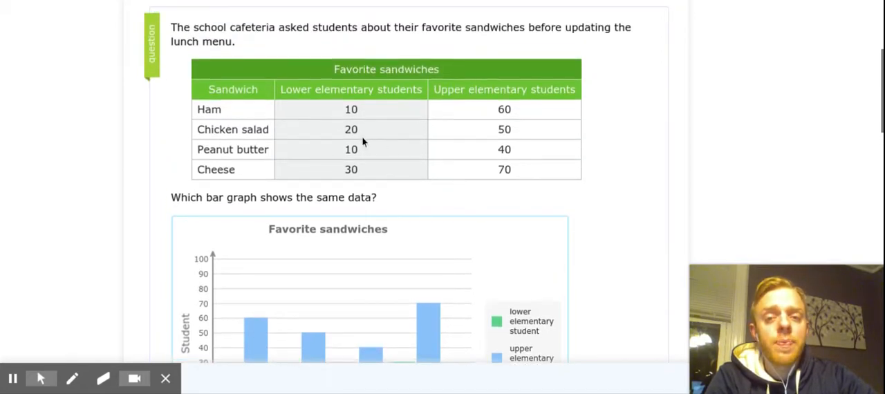
scroll(down, 3)
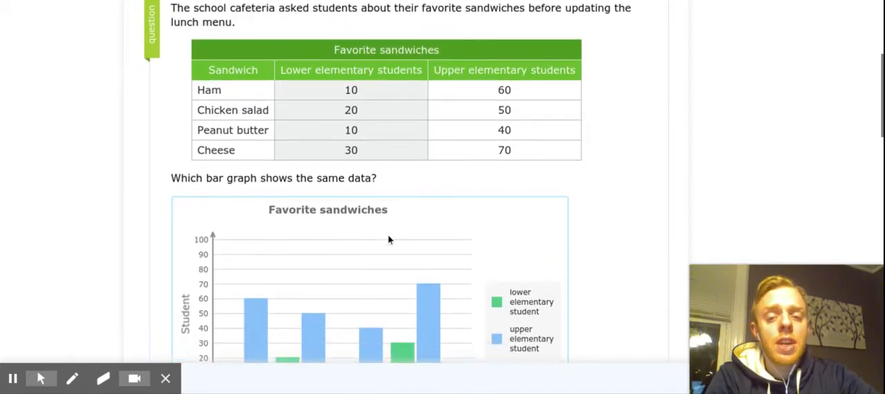
scroll(down, 3)
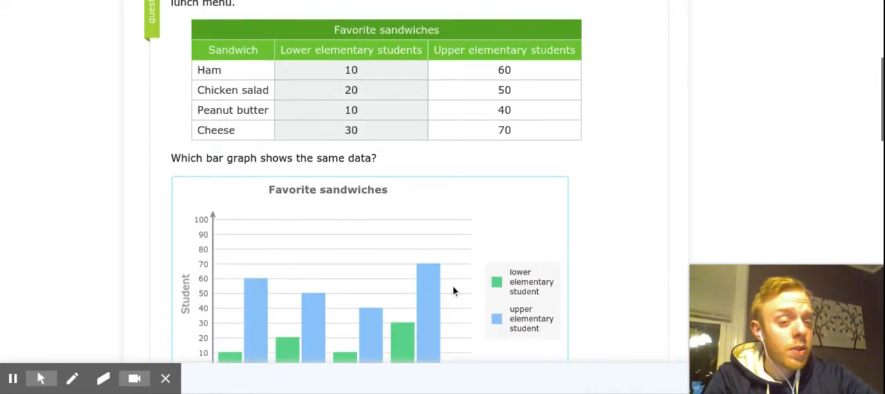
mouse_move(412, 235)
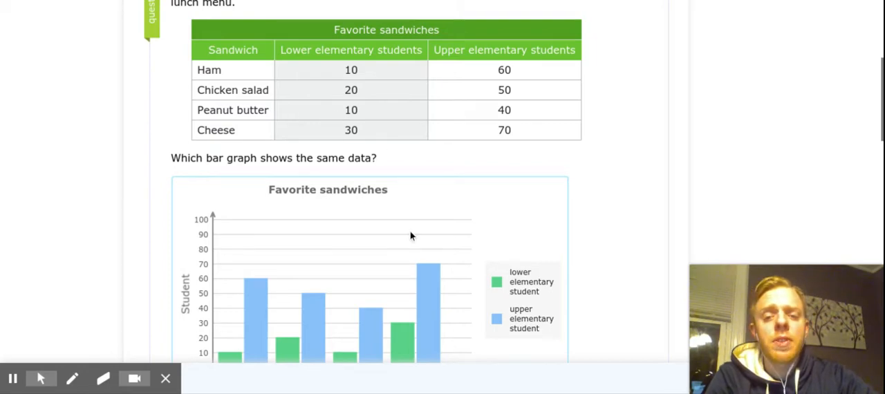
scroll(down, 3)
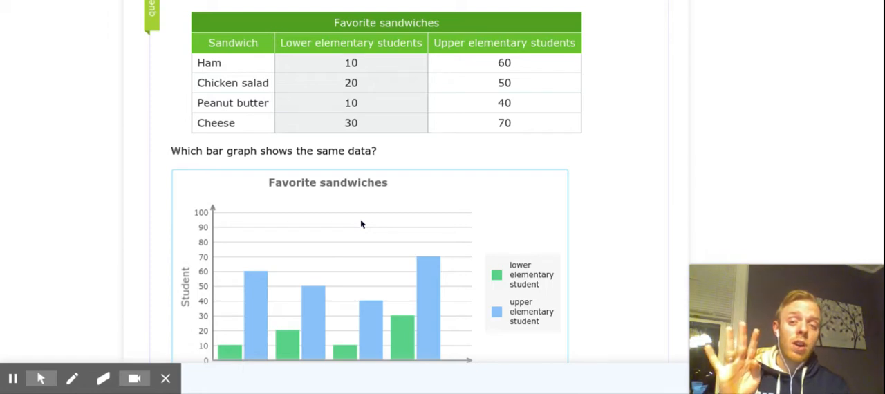
mouse_move(381, 150)
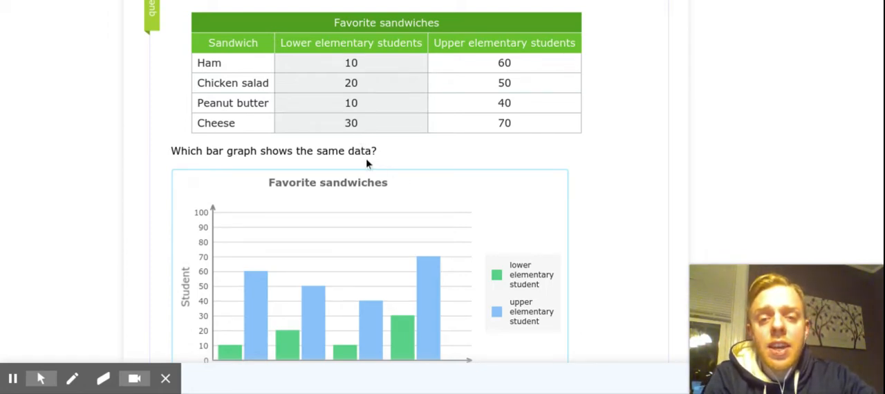
scroll(down, 3)
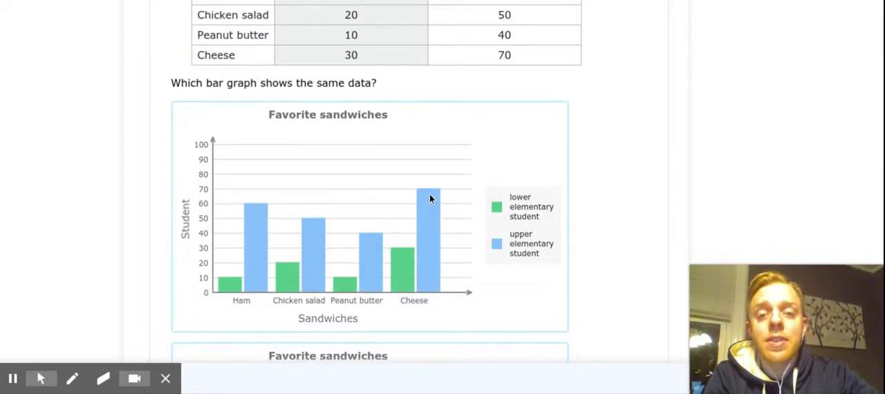
Review the rest of the favorite sandwiches solution explanation.
scroll(down, 3)
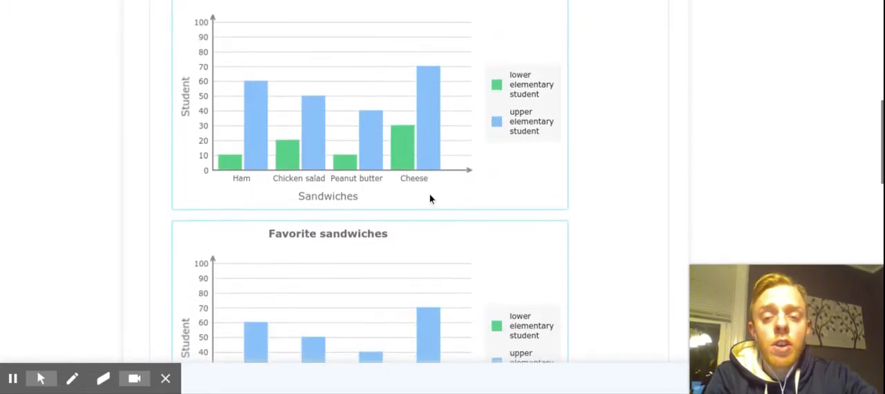
scroll(down, 3)
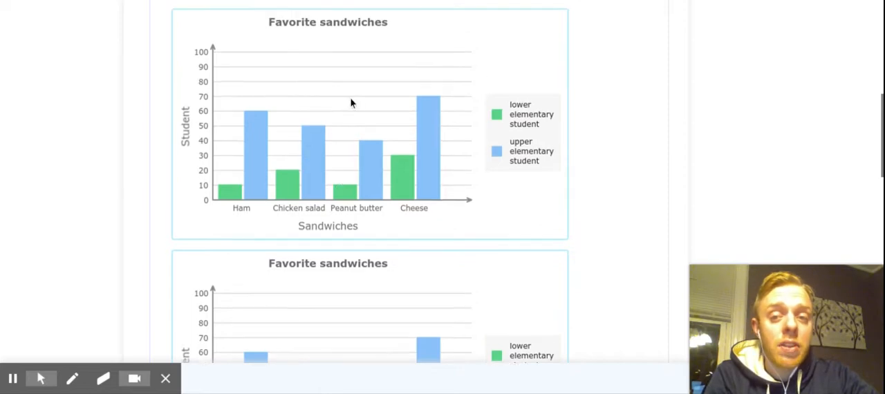
scroll(down, 3)
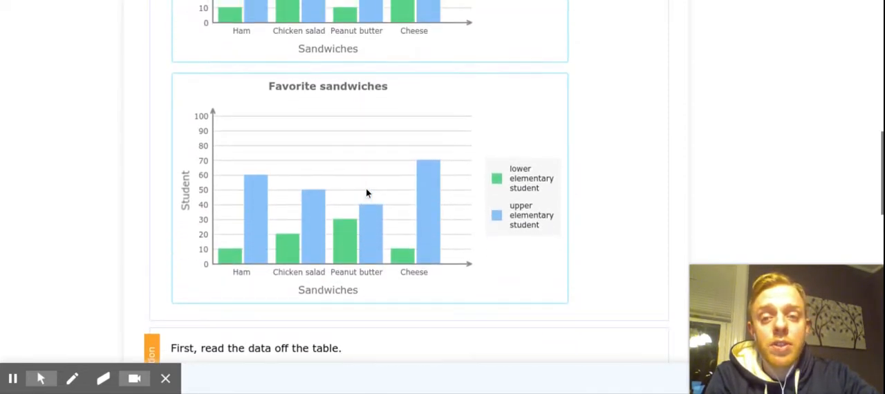
mouse_move(414, 174)
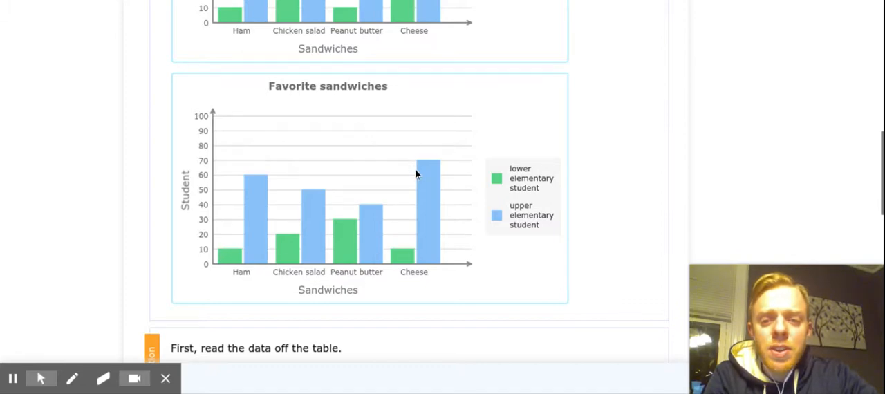
click(408, 256)
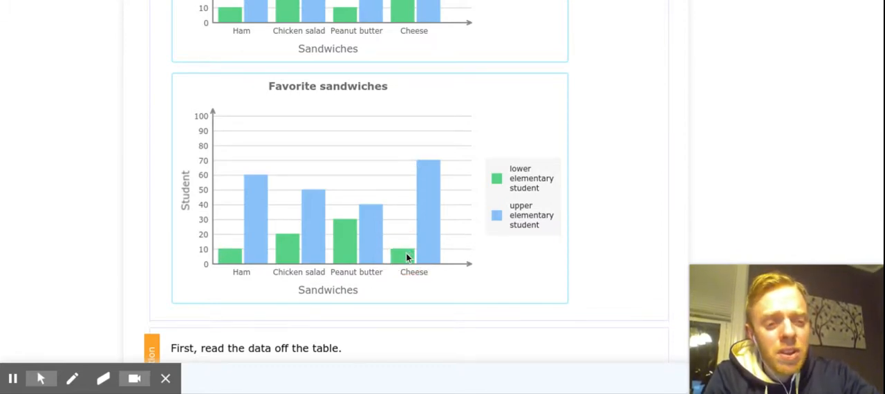
Return to practice, loading the 2007 bridge tolls question.
scroll(up, 3)
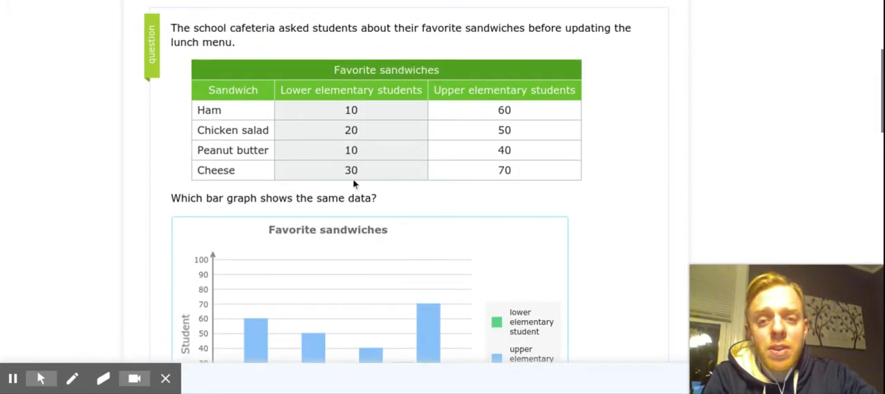
scroll(down, 3)
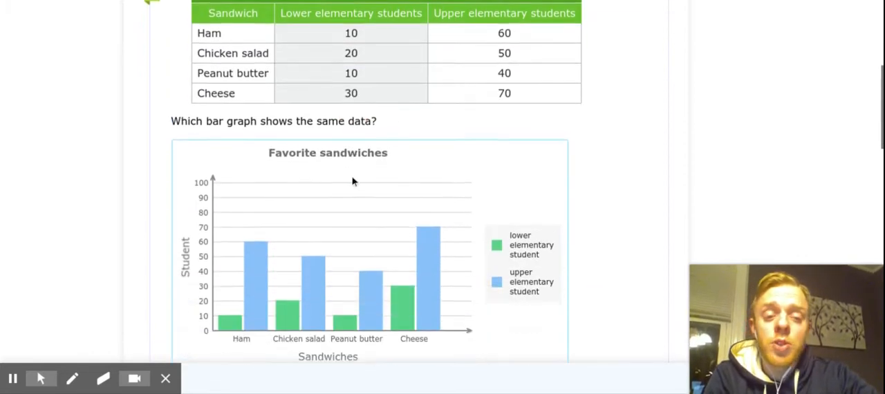
scroll(down, 3)
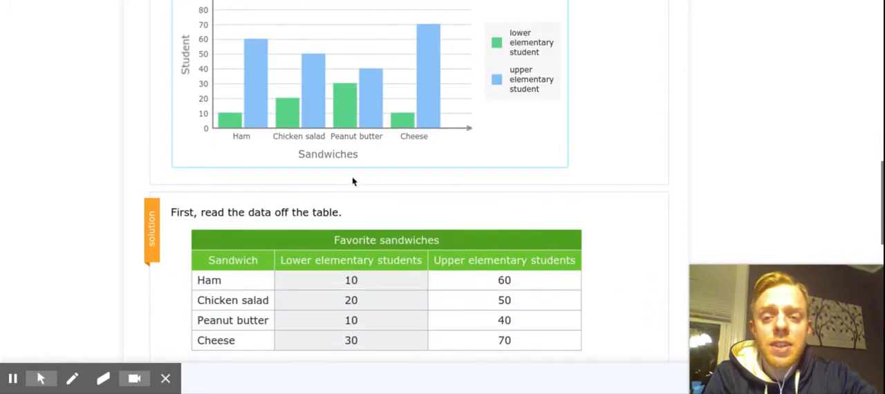
scroll(down, 3)
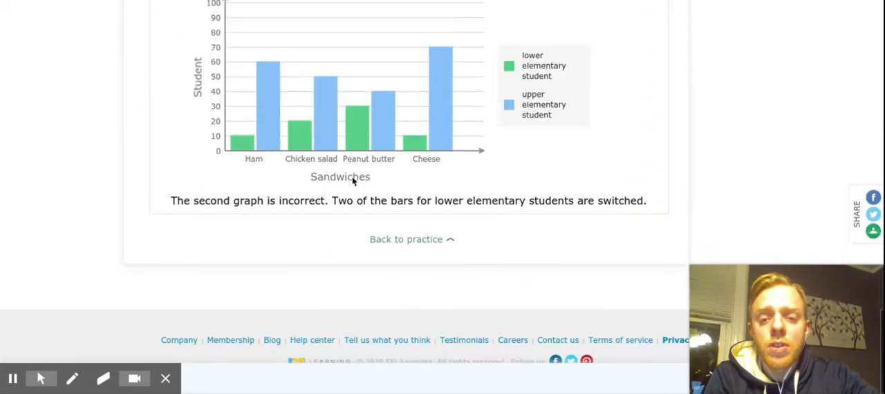
click(406, 239)
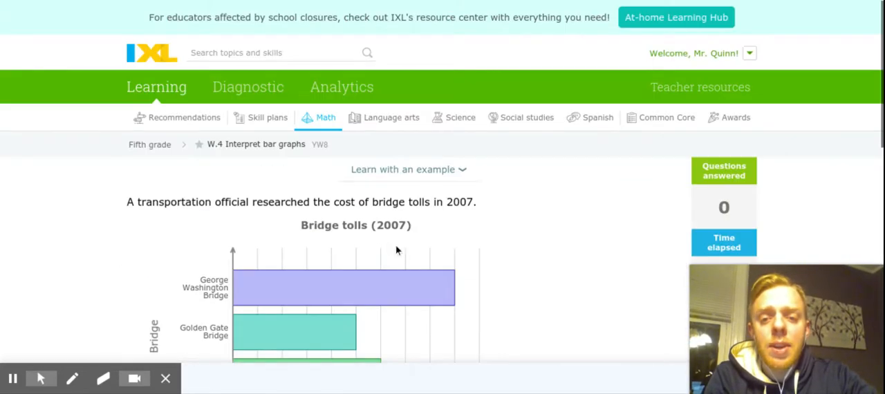
scroll(down, 3)
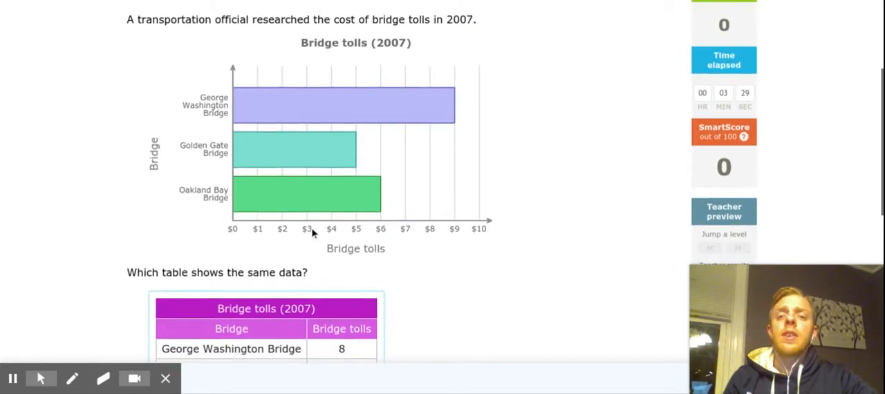
mouse_move(337, 107)
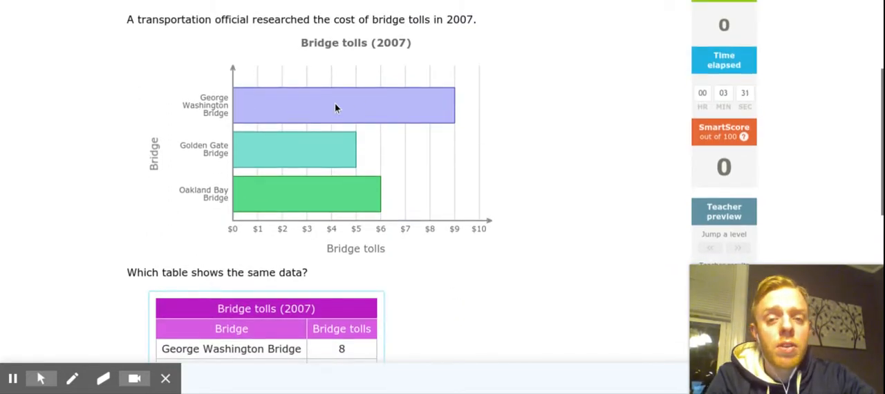
mouse_move(372, 141)
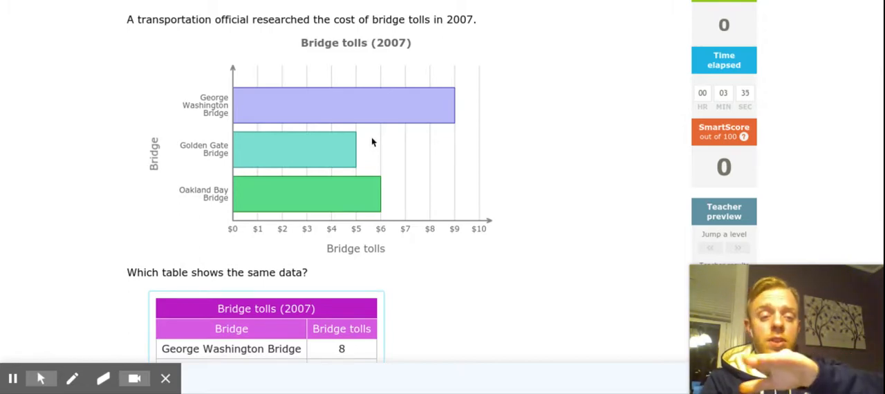
scroll(down, 3)
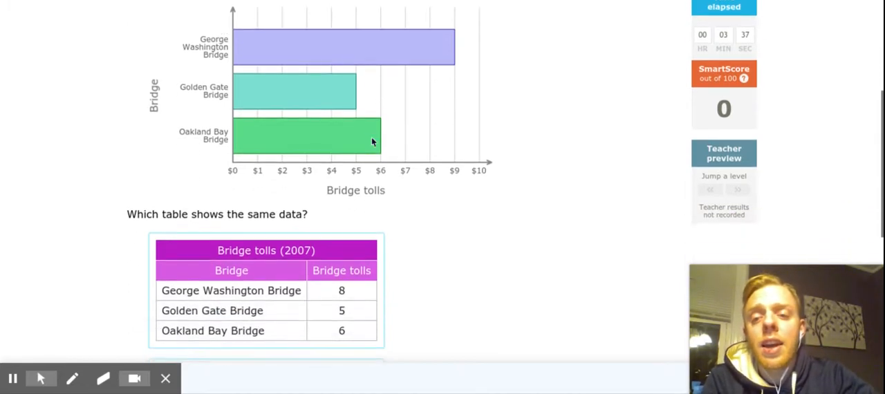
scroll(up, 3)
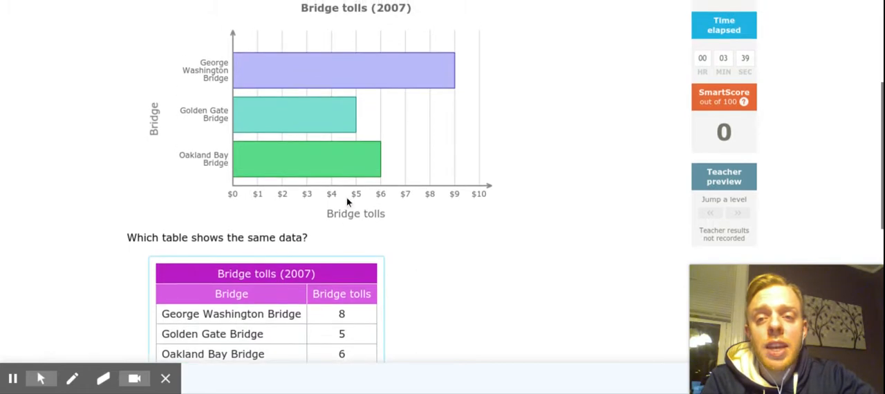
scroll(up, 3)
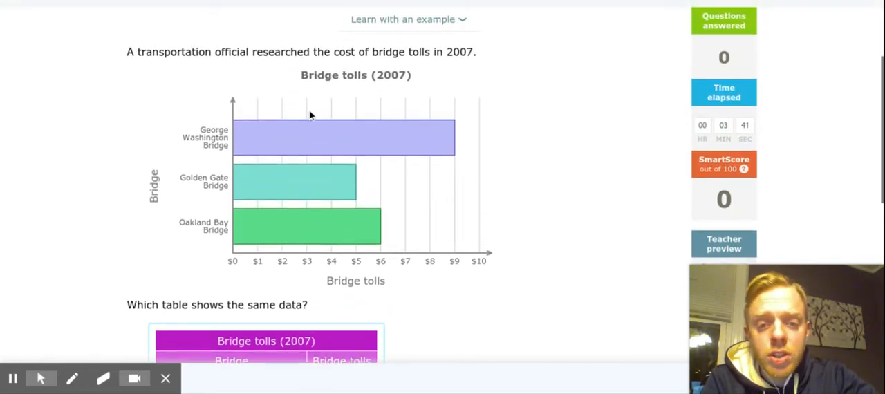
mouse_move(456, 144)
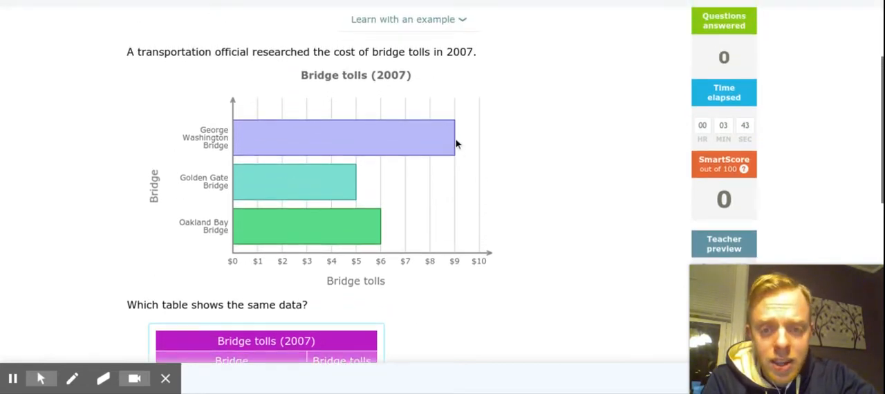
mouse_move(257, 195)
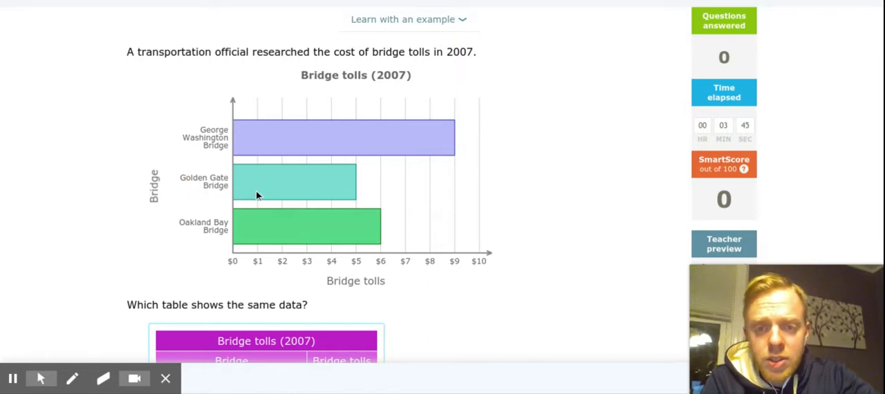
mouse_move(238, 228)
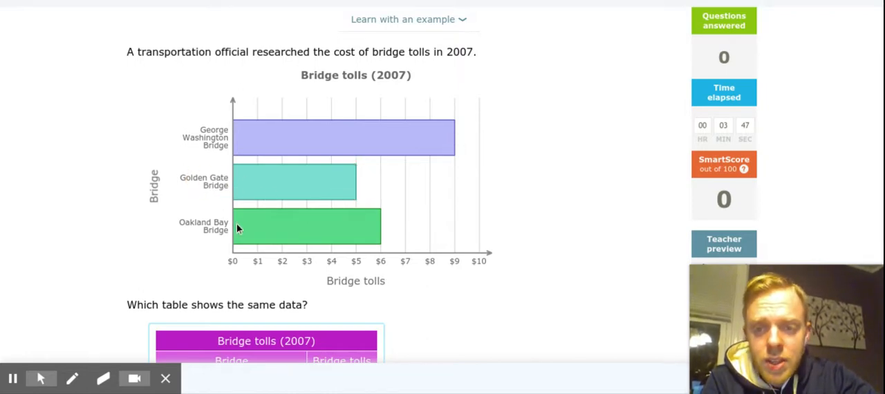
click(216, 225)
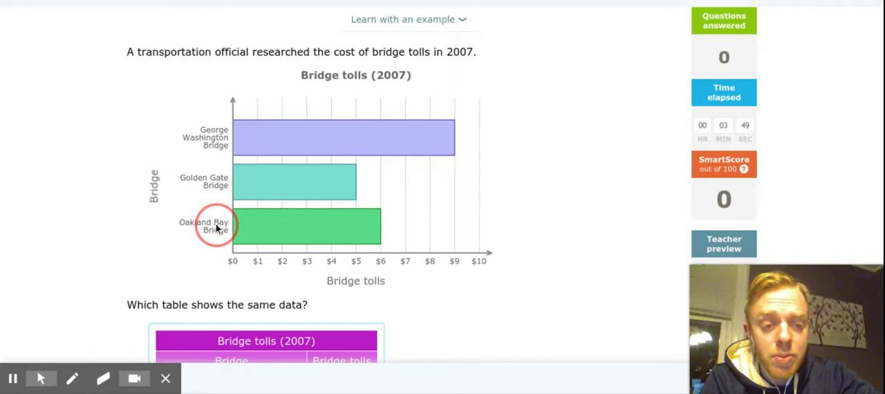
mouse_move(394, 235)
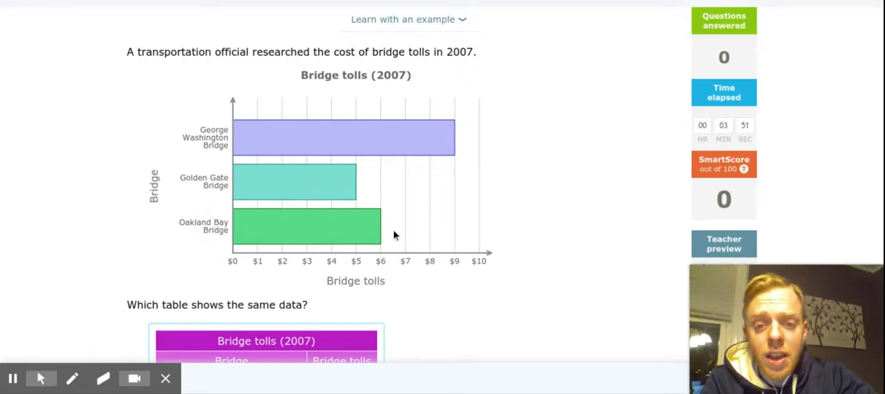
scroll(down, 3)
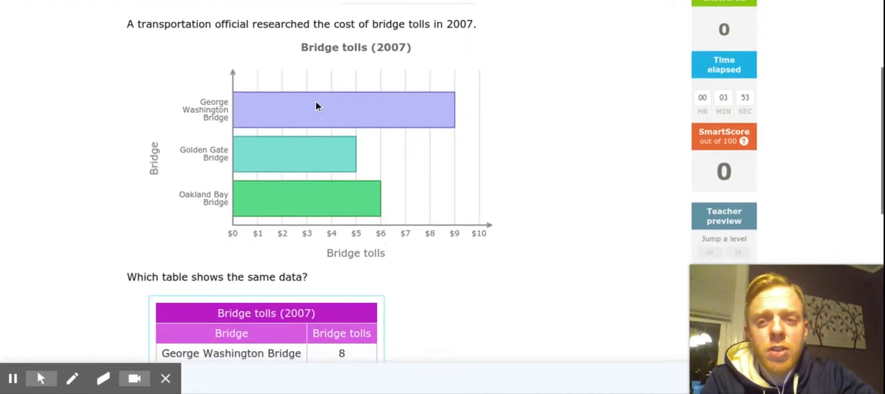
click(201, 110)
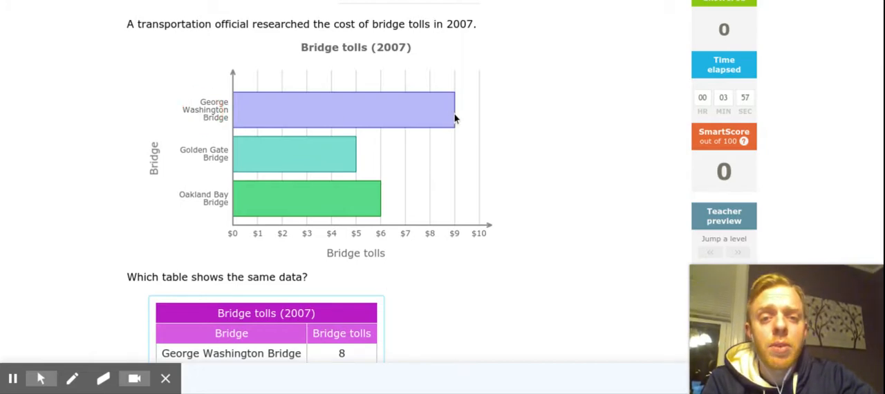
mouse_move(371, 255)
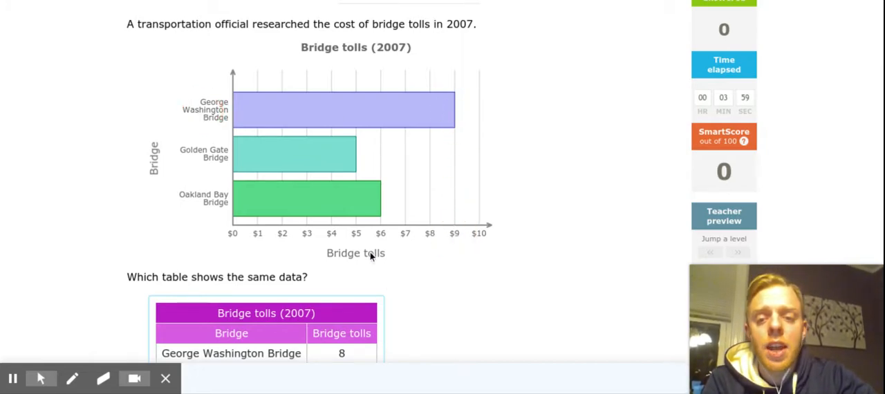
scroll(down, 3)
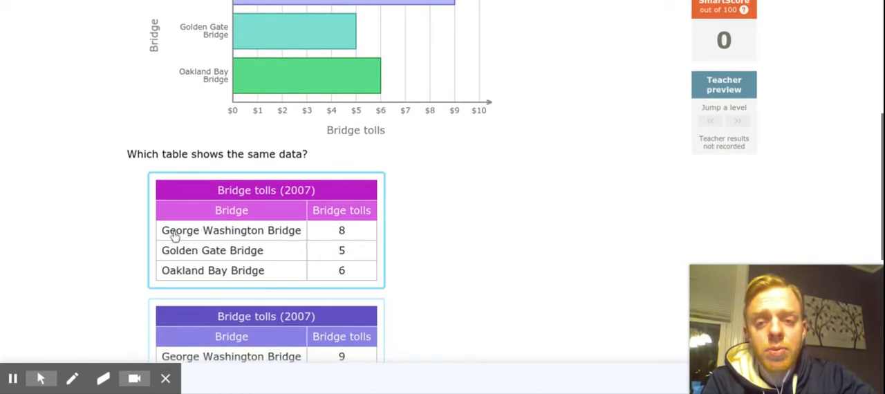
mouse_move(346, 235)
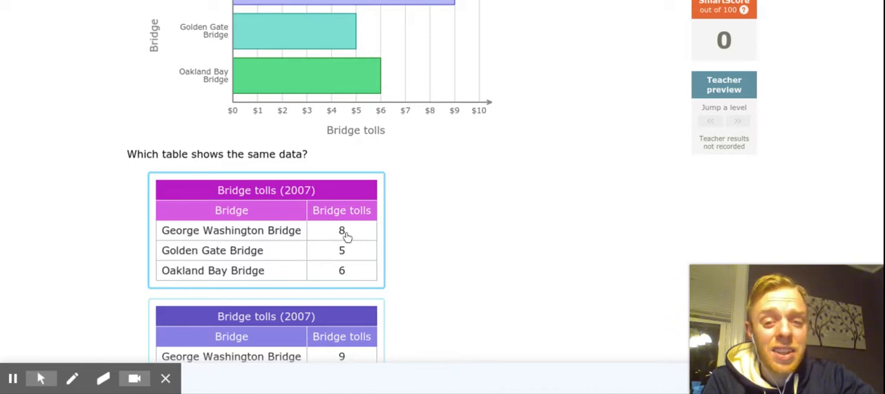
Cross out the table showing George Washington Bridge at 8 with the pen.
click(72, 379)
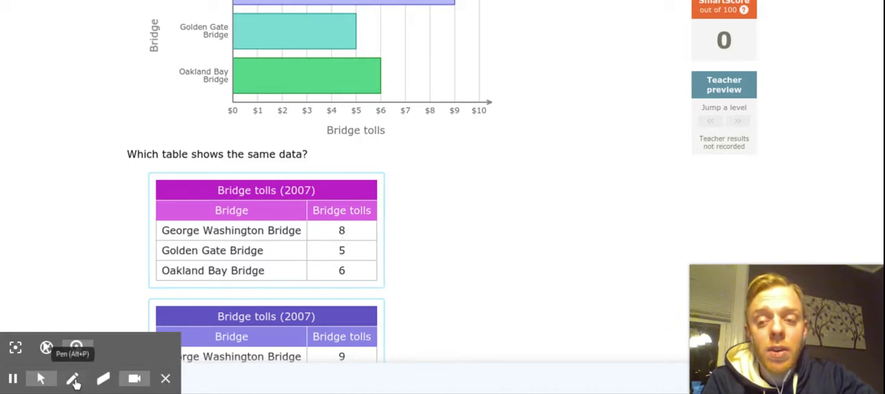
click(75, 379)
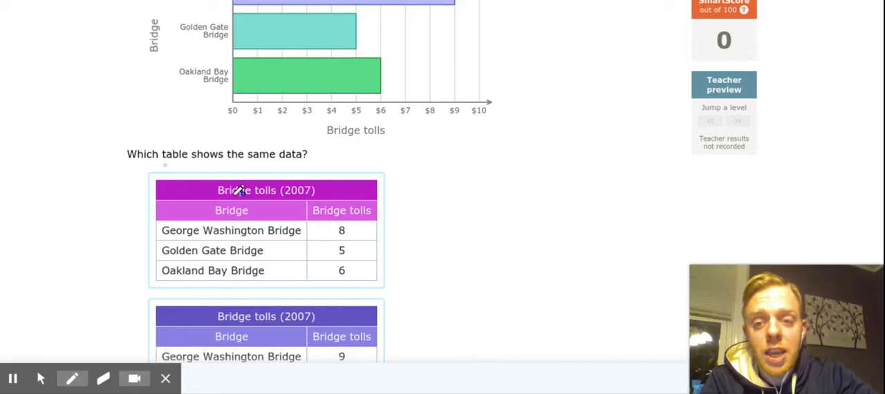
drag(165, 166, 378, 293)
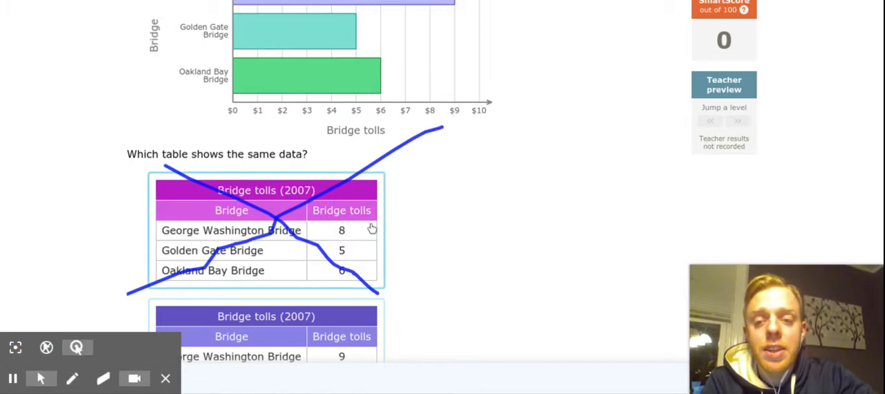
Select the 9, 5, 6 bridge tolls table and submit it as the answer.
scroll(down, 3)
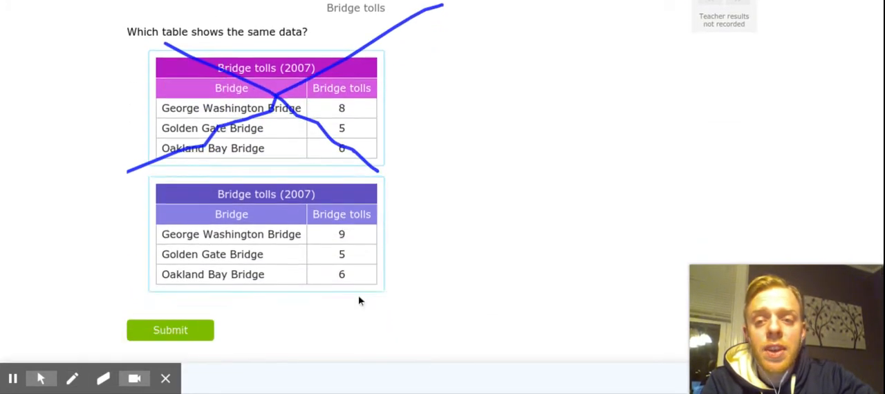
click(265, 234)
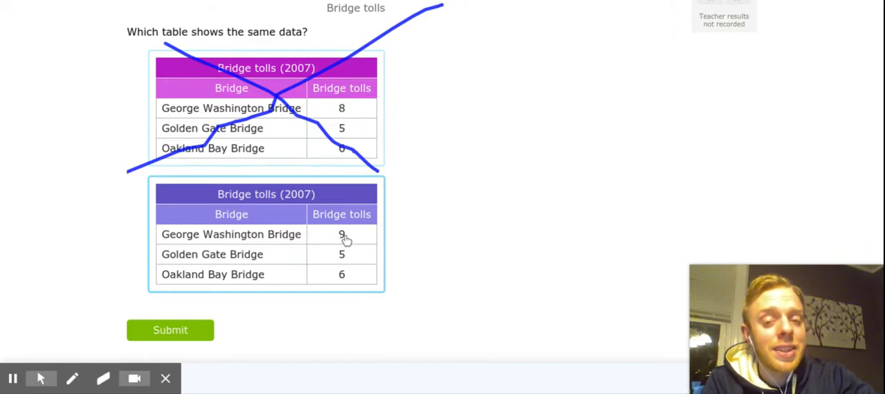
scroll(up, 3)
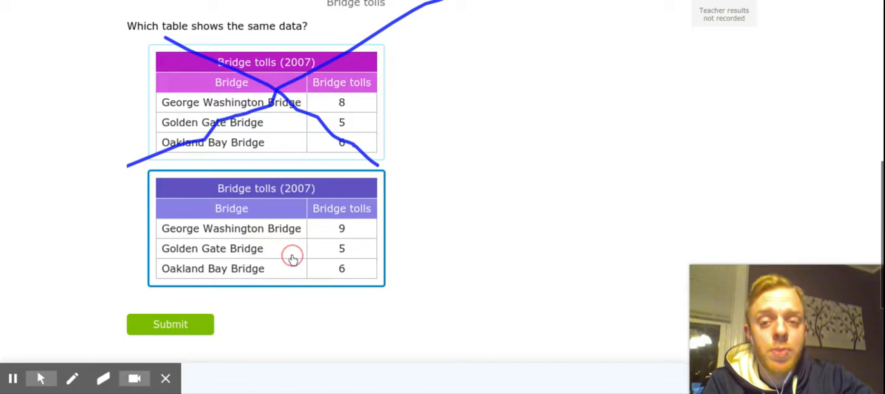
mouse_move(246, 228)
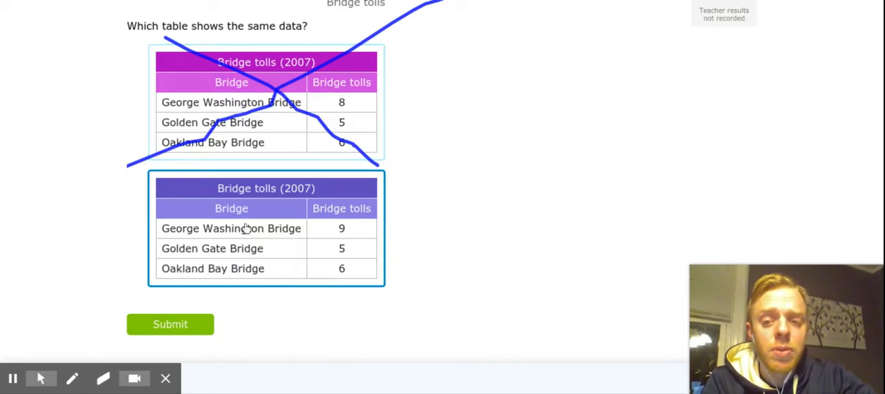
click(170, 323)
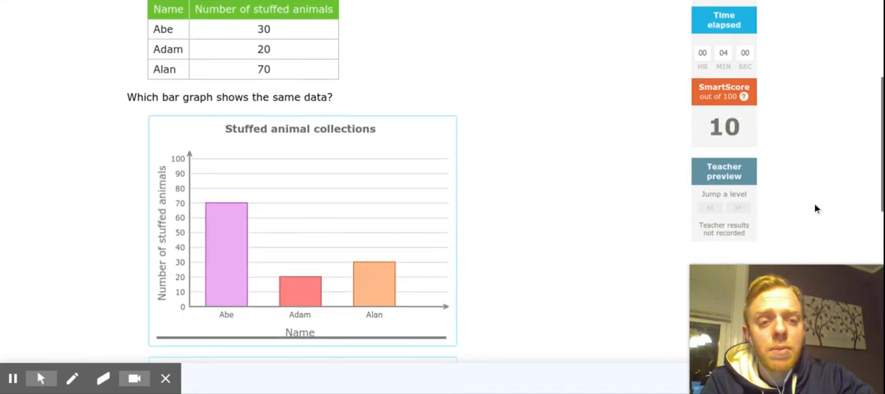
mouse_move(459, 267)
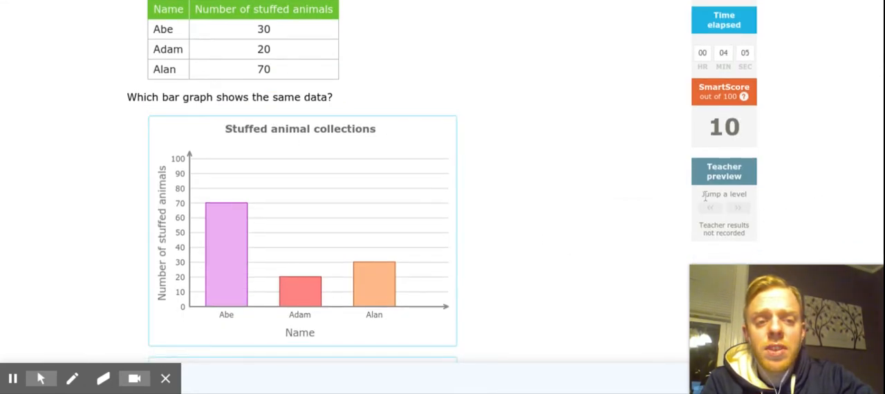
mouse_move(459, 241)
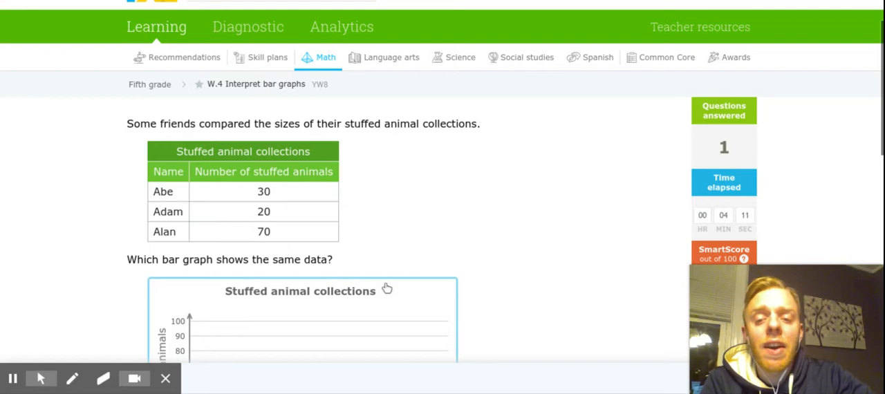
mouse_move(235, 246)
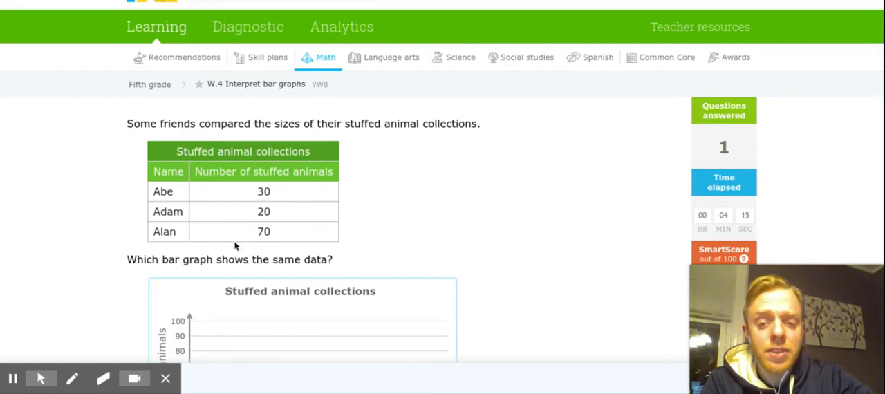
mouse_move(295, 232)
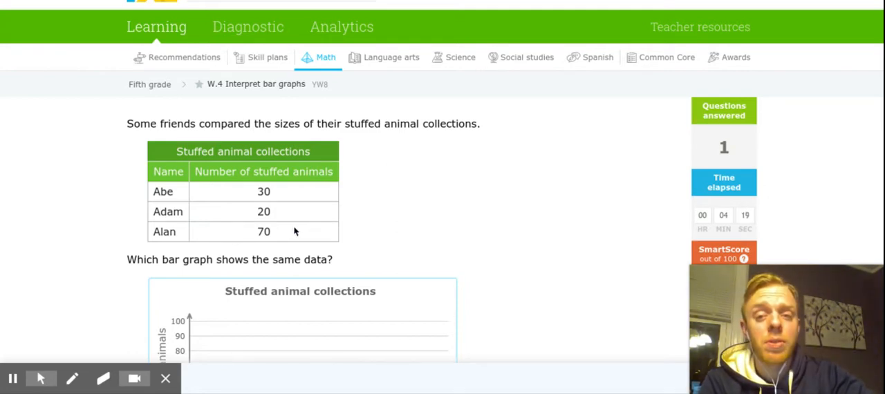
mouse_move(133, 210)
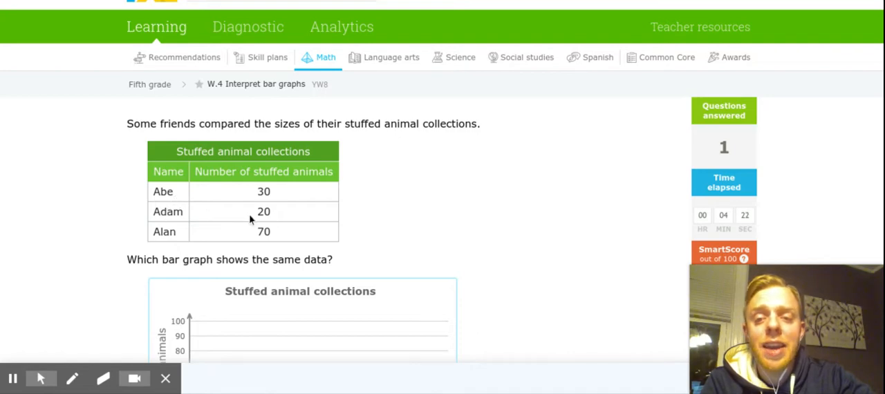
mouse_move(291, 256)
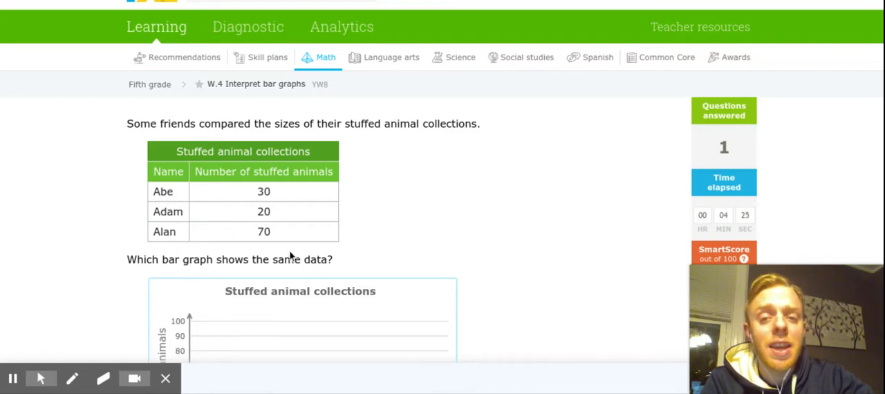
scroll(down, 3)
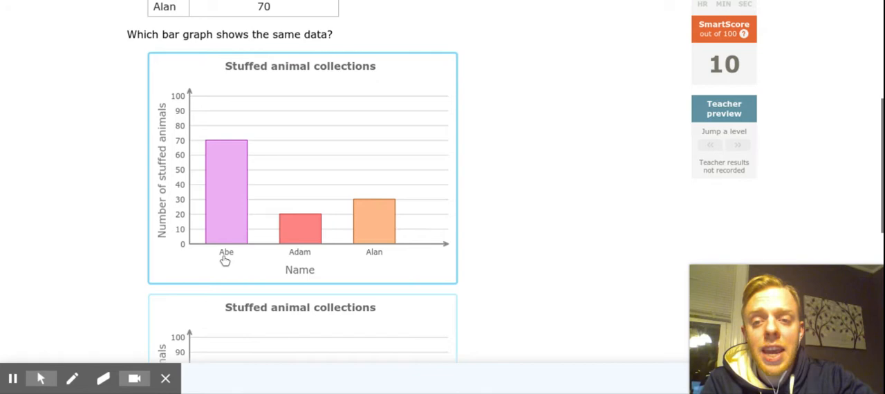
scroll(up, 3)
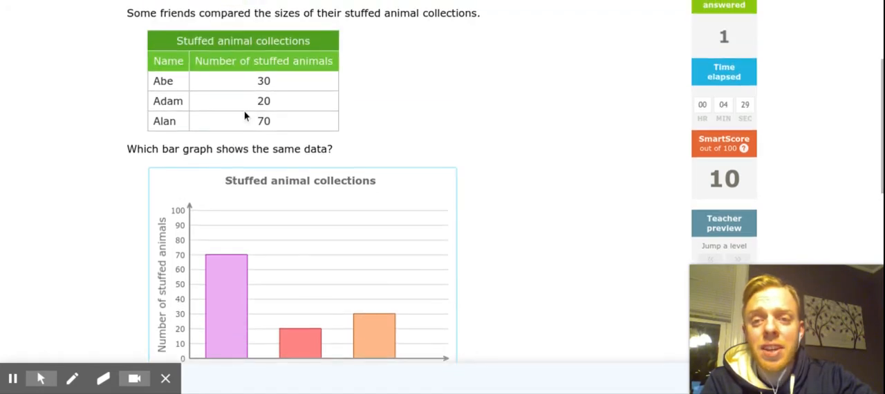
scroll(down, 3)
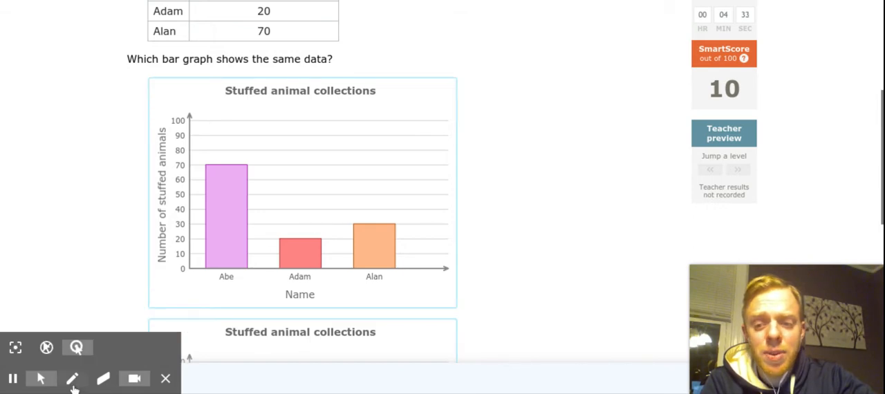
Draw an X over the first stuffed-animal bar graph with the pen.
click(72, 379)
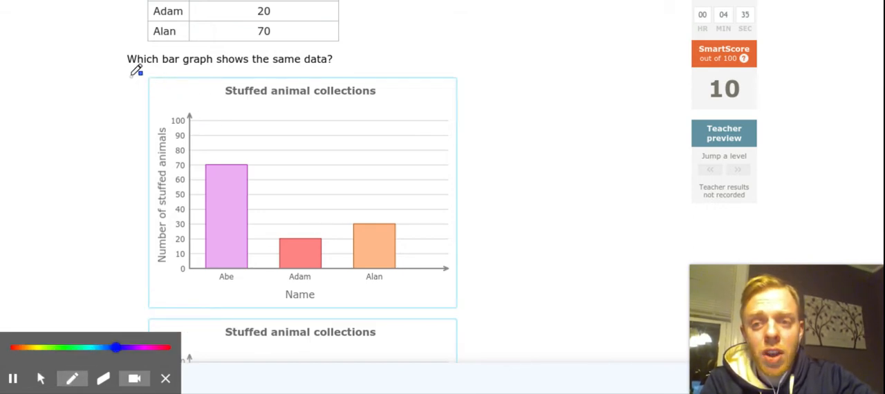
drag(131, 77, 561, 282)
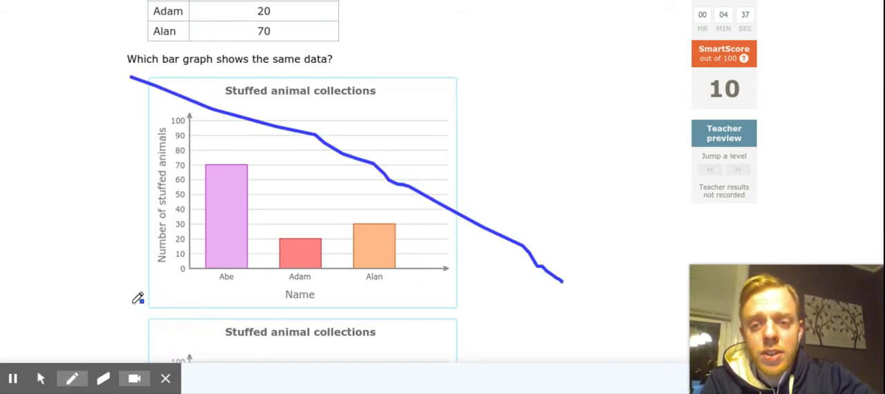
drag(130, 305, 478, 62)
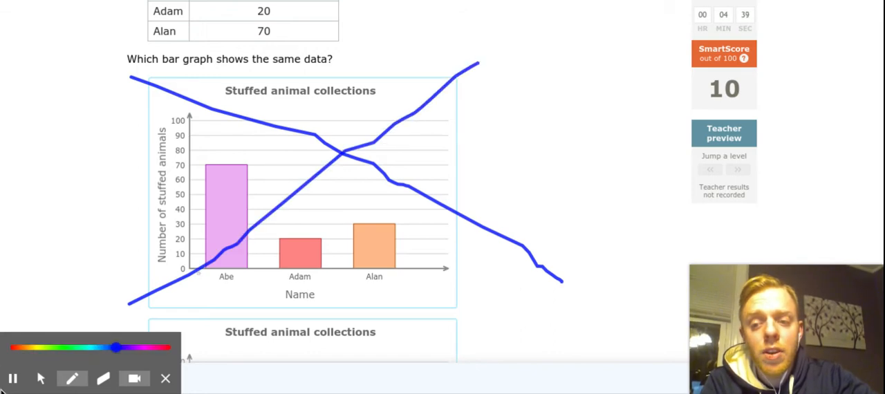
Submit the Abe 30, Adam 20, Alan 70 graph as the answer.
scroll(down, 3)
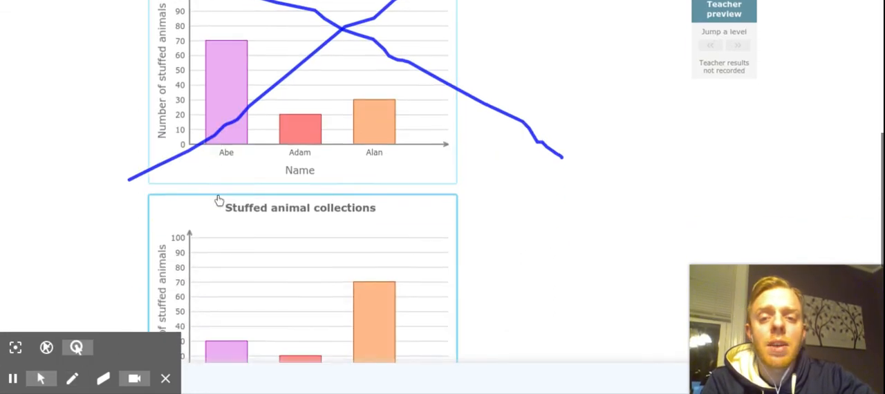
scroll(down, 3)
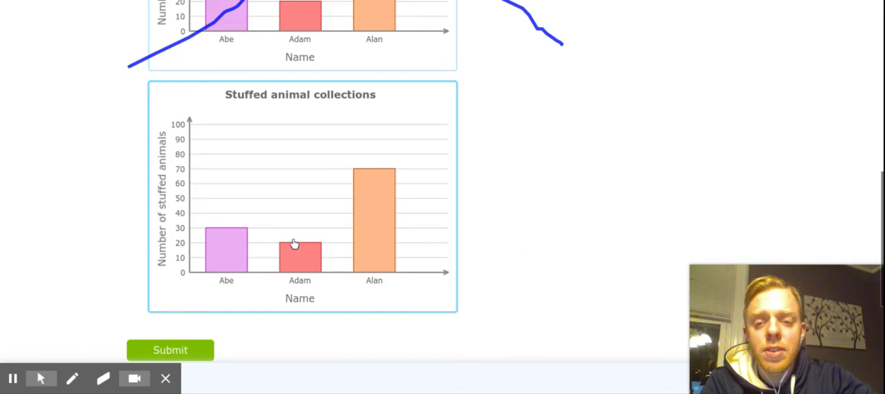
scroll(up, 3)
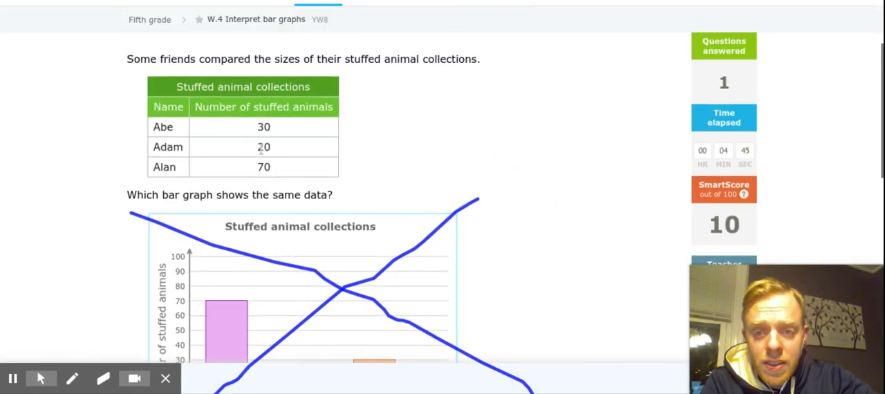
scroll(down, 3)
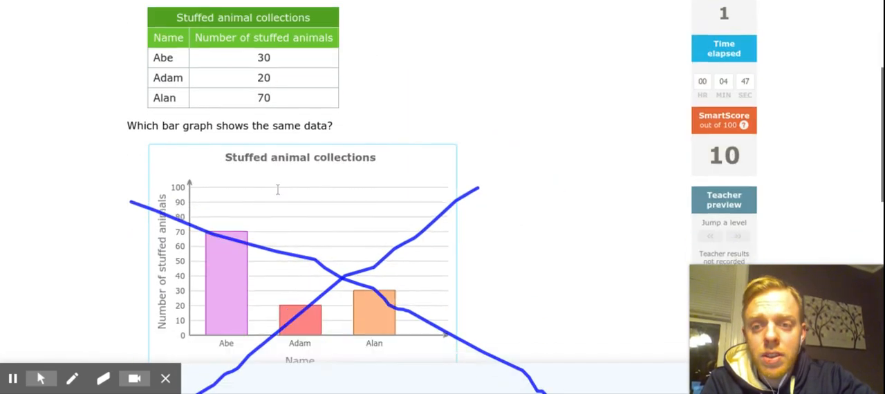
scroll(down, 3)
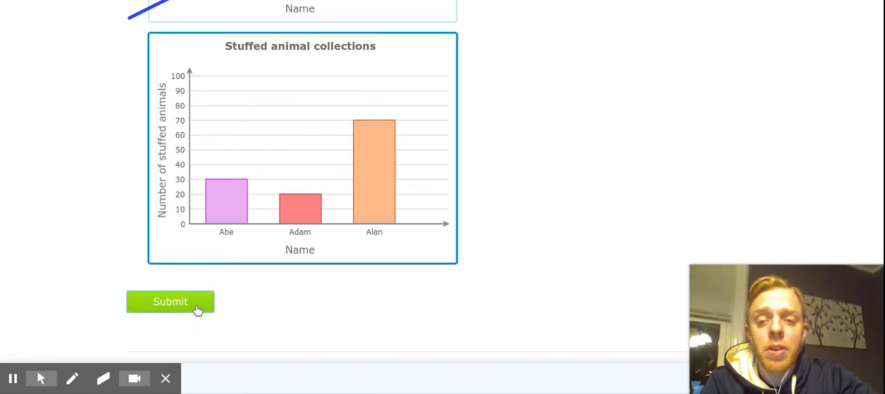
click(170, 303)
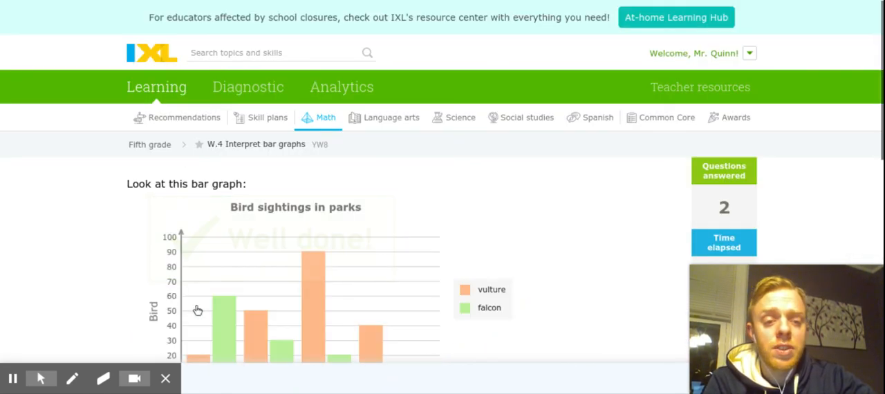
mouse_move(11, 379)
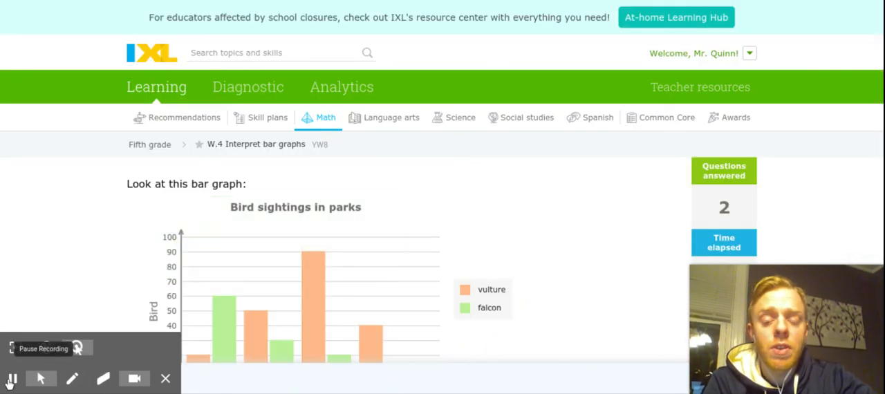